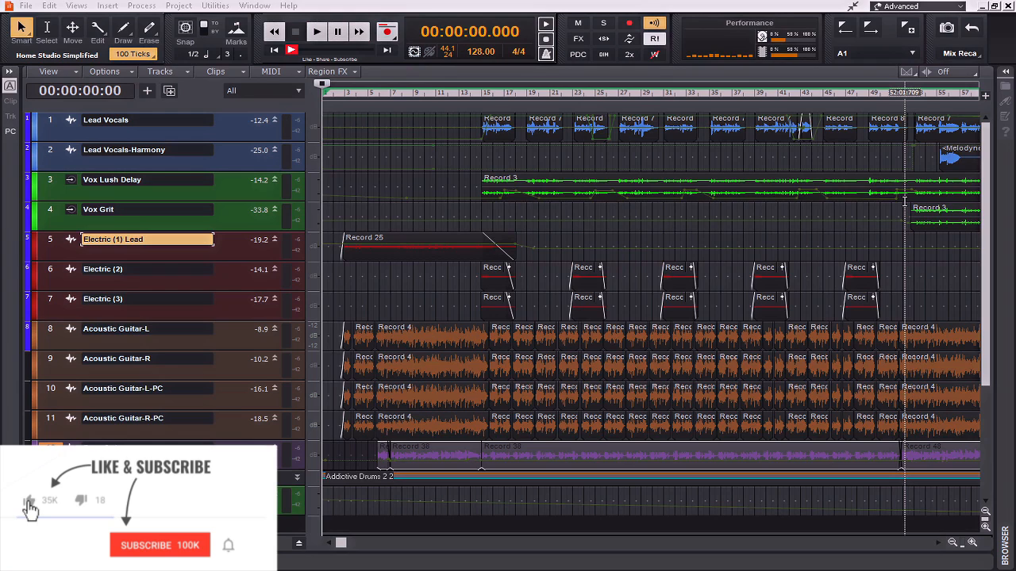
Show the Audio Playback and Recording preferences with multiprocessing and plug-in load balancing.
left_click(159, 546)
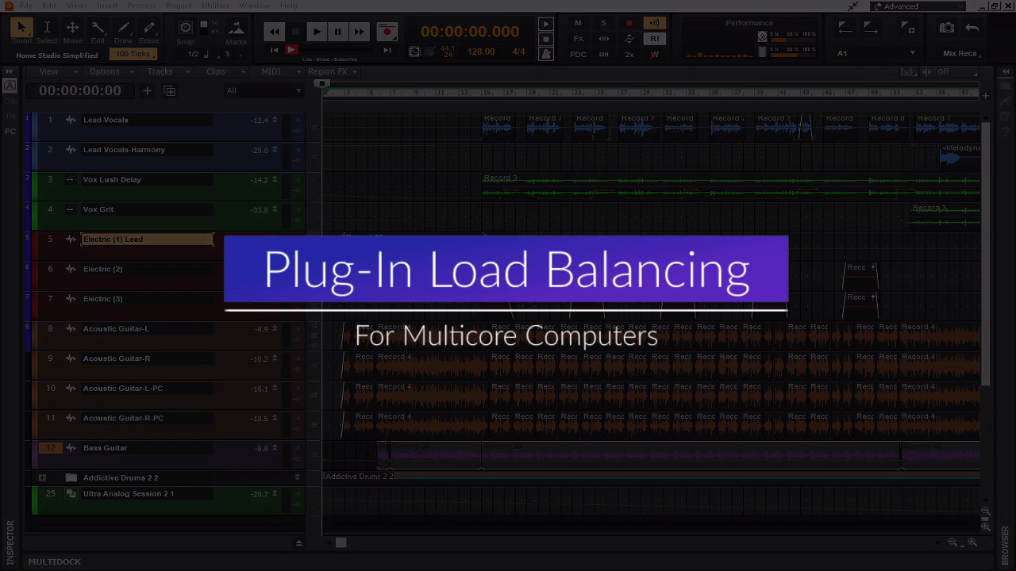
left_click(48, 6)
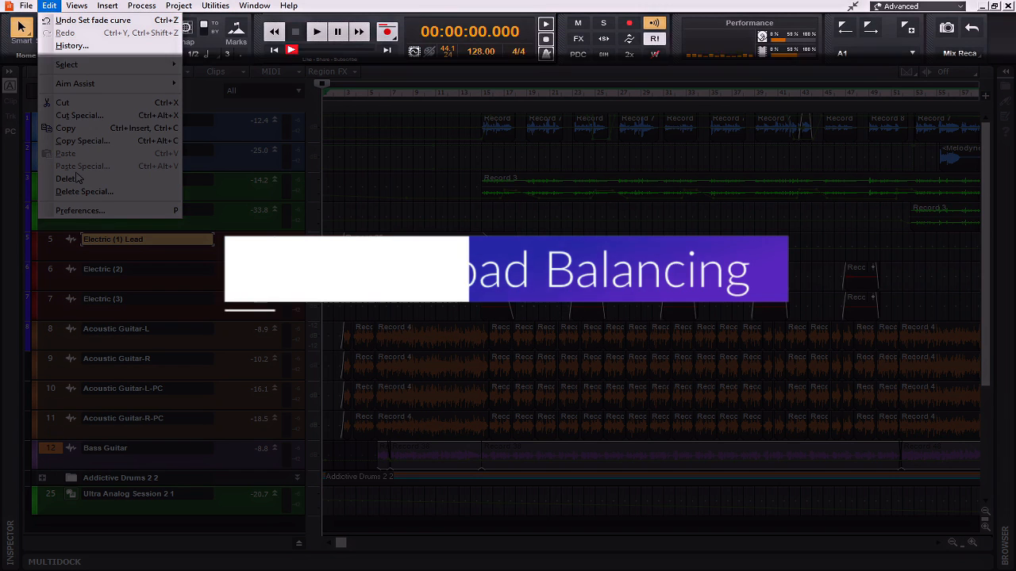
left_click(79, 210)
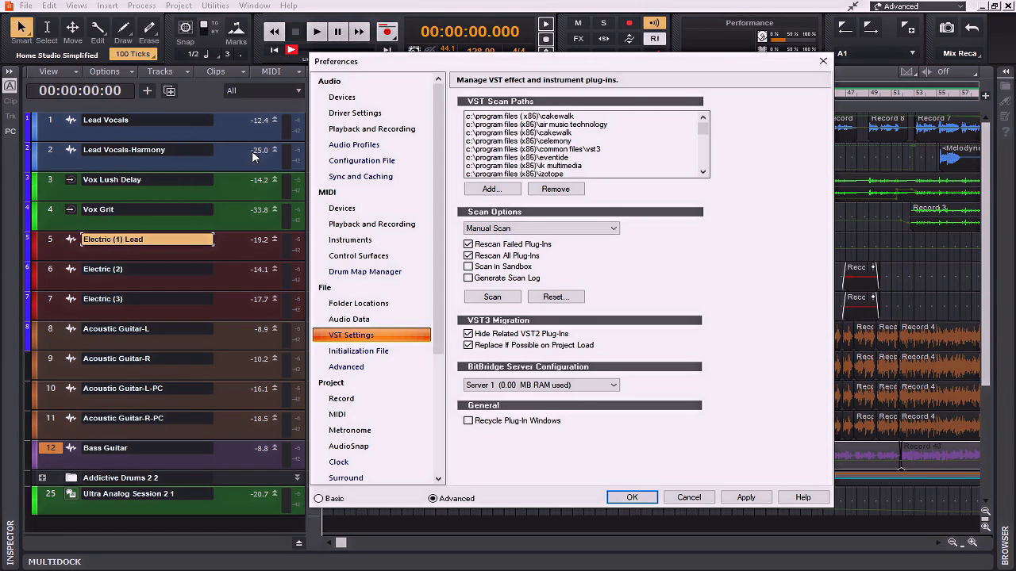
left_click(371, 128)
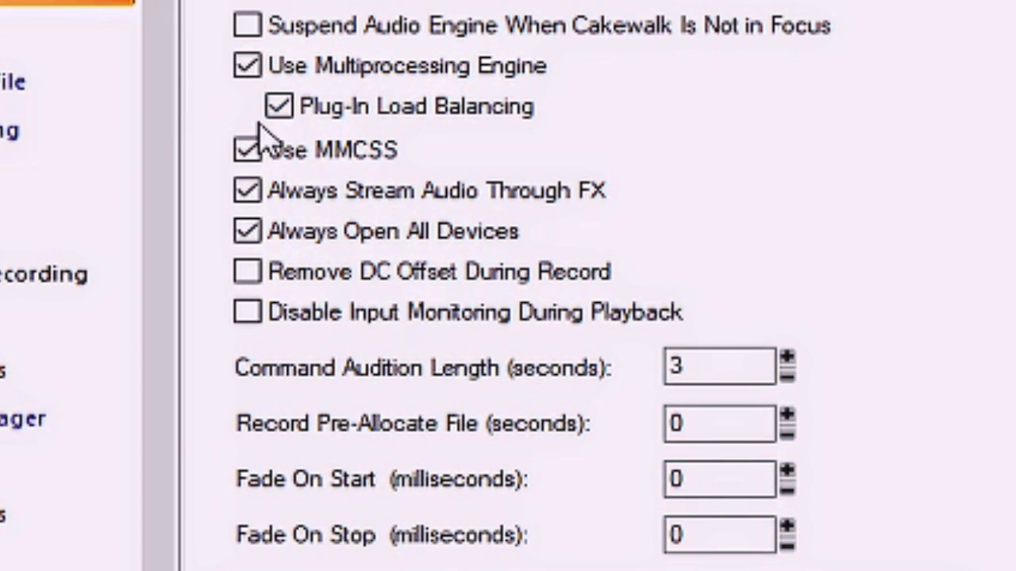
Toggle Use Multiprocessing Engine off to grey out Plug-In Load Balancing, then back on.
left_click(279, 104)
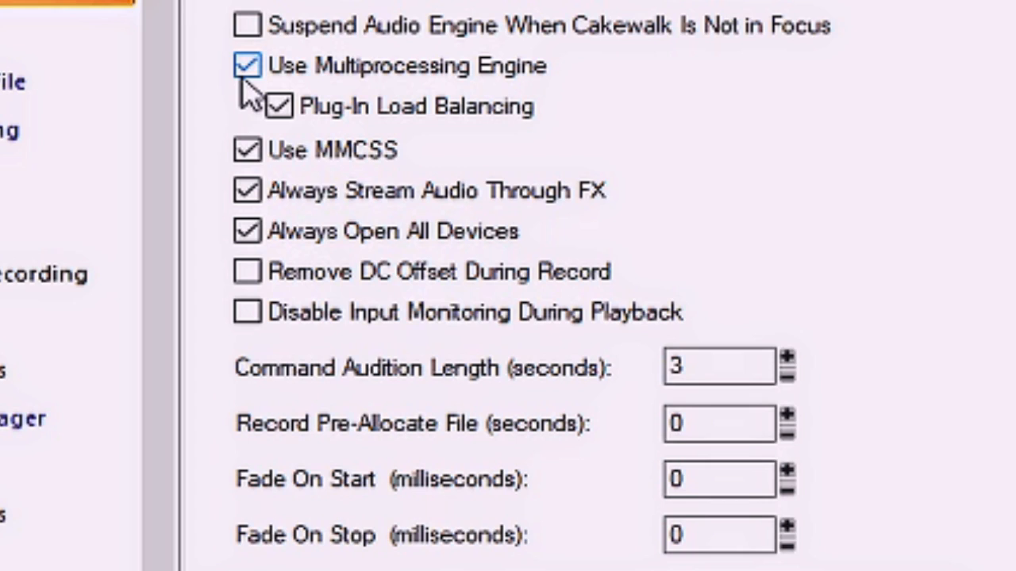
left_click(248, 65)
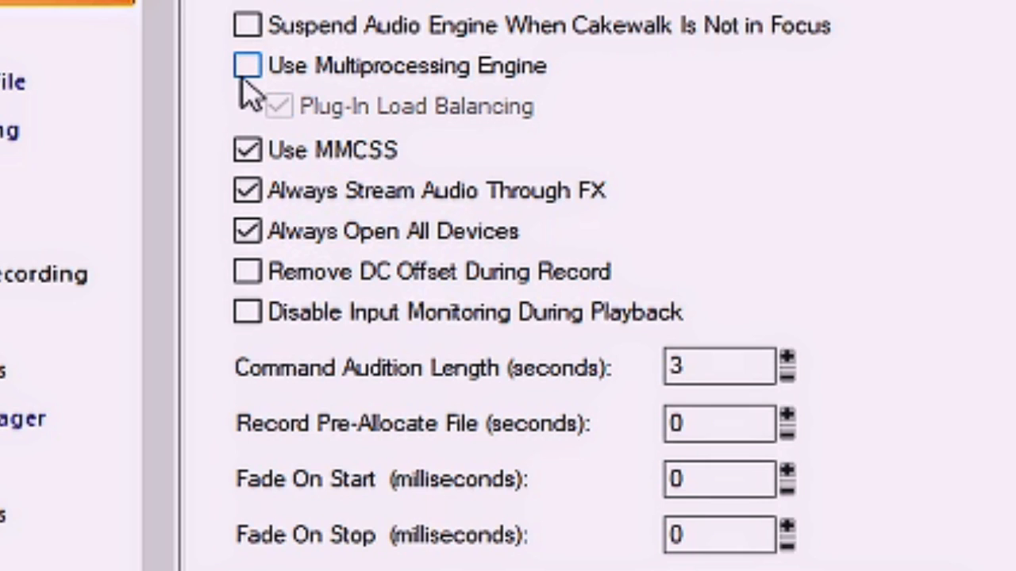
left_click(247, 65)
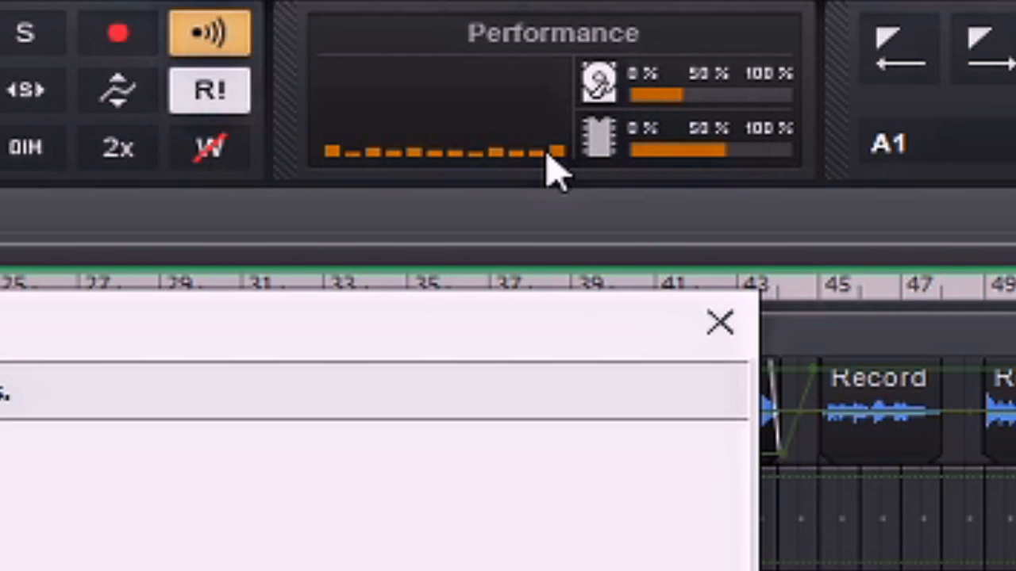
mouse_move(532, 172)
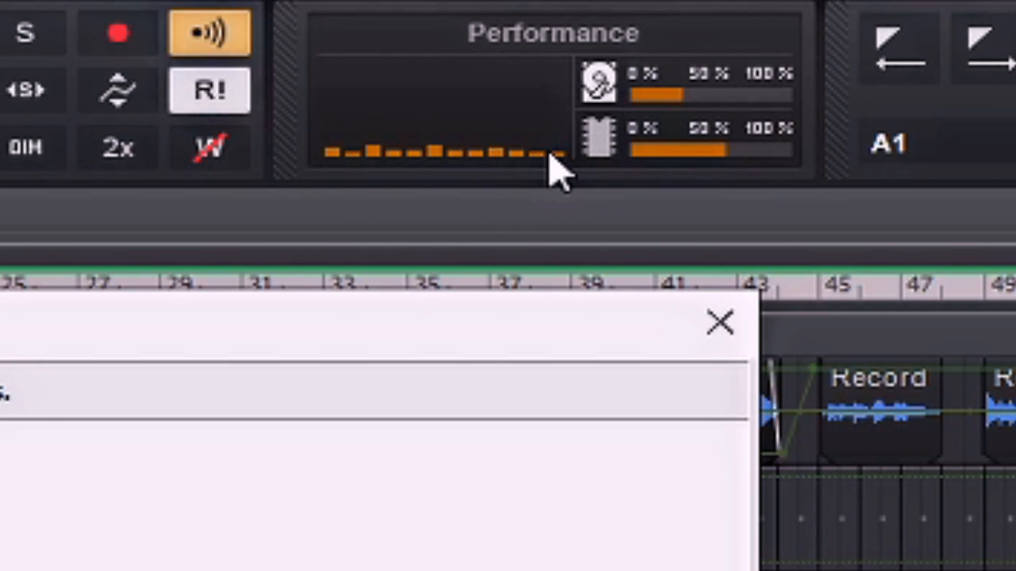
mouse_move(365, 146)
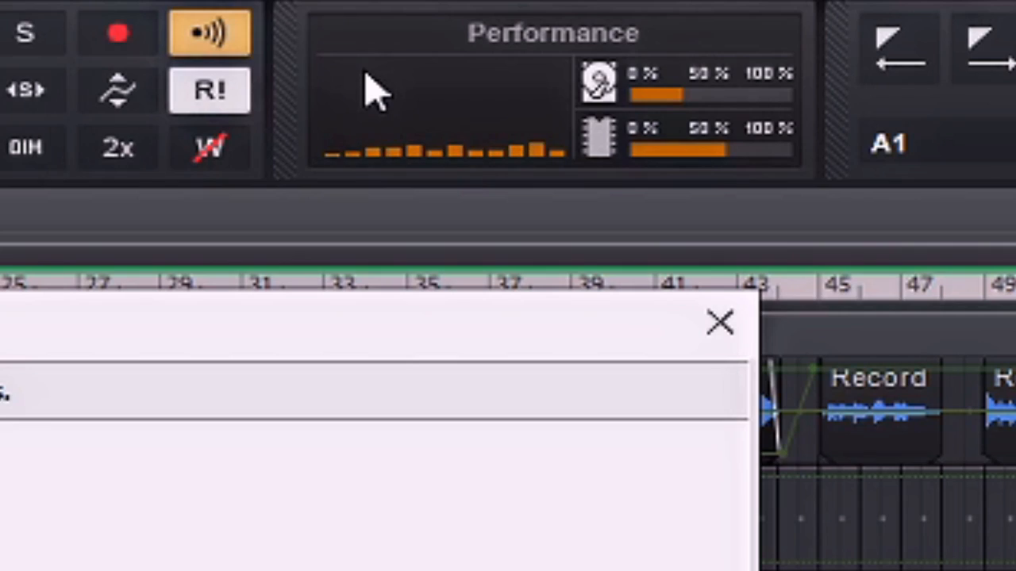
left_click(721, 323)
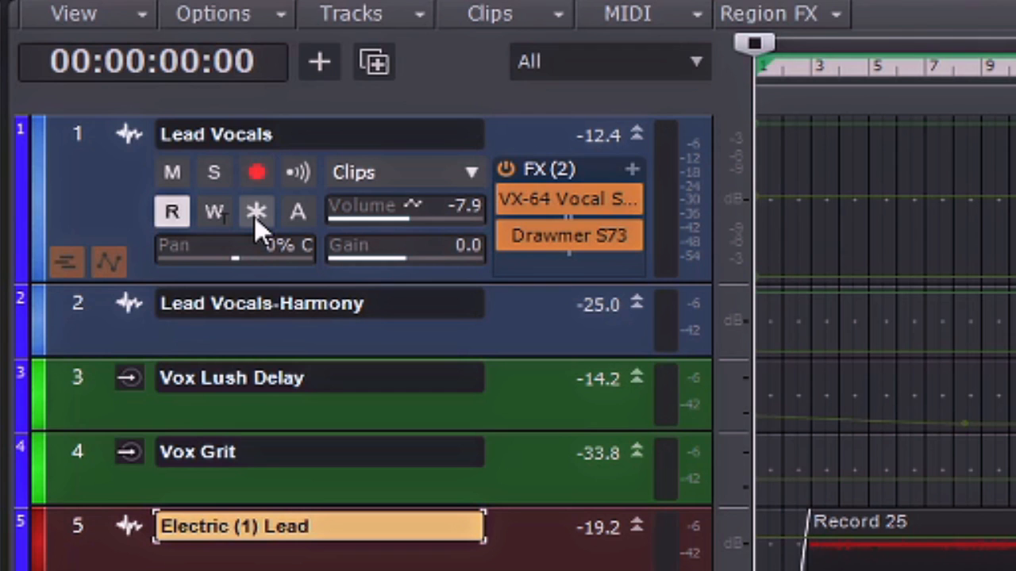
left_click(255, 213)
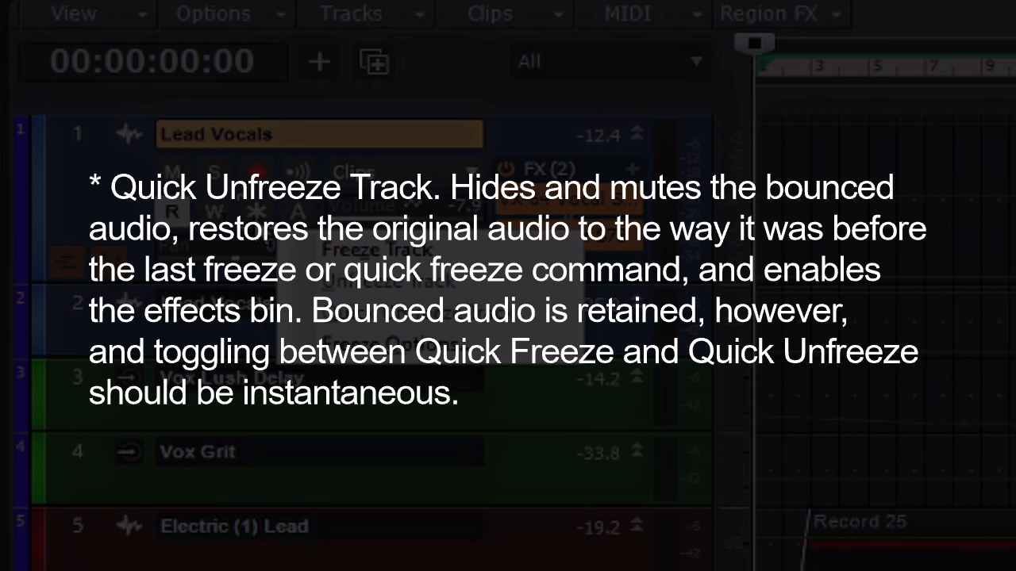
Bring up the freeze menu on the Lead Vocals track header.
left_click(256, 213)
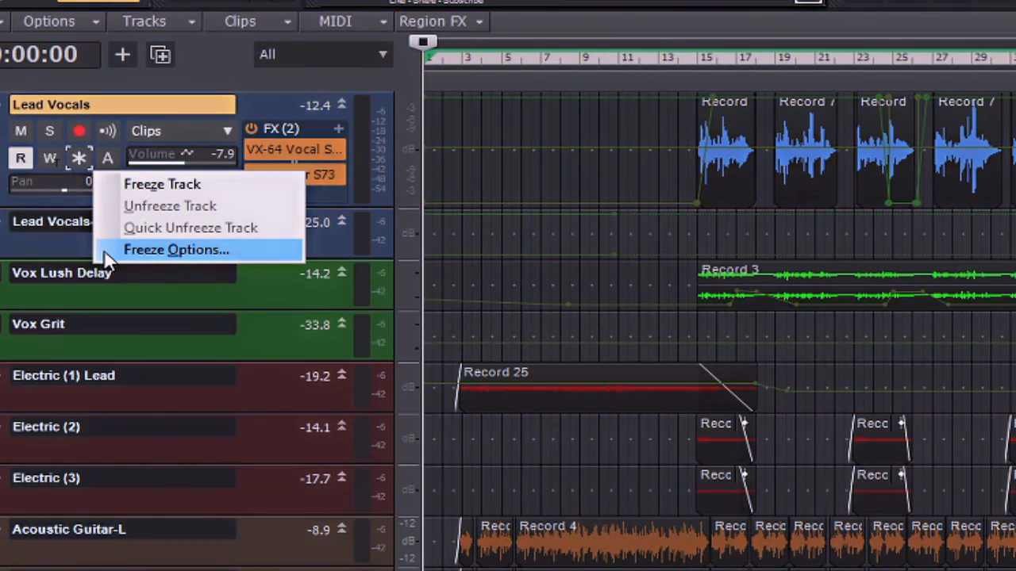
left_click(176, 249)
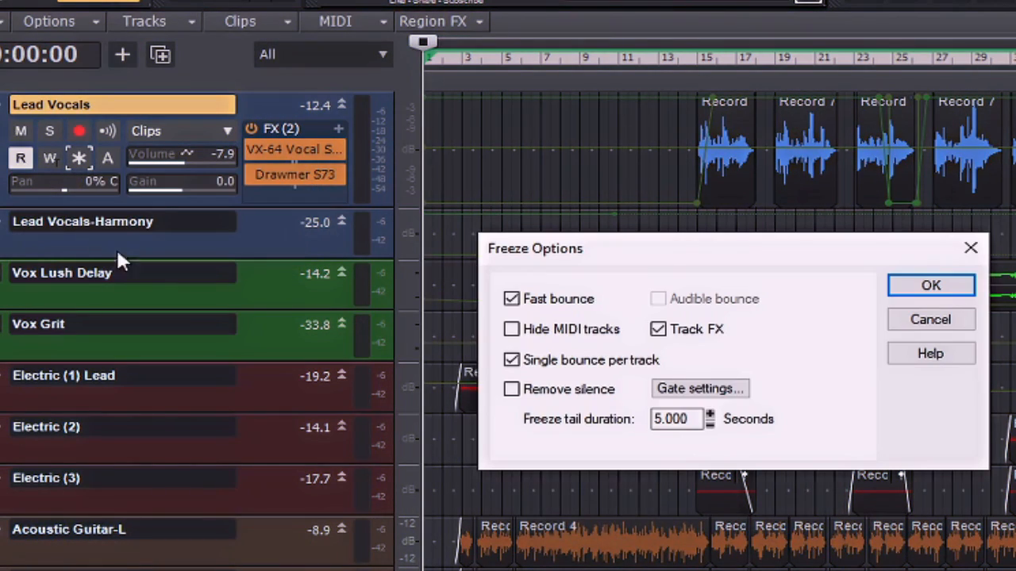
mouse_move(828, 340)
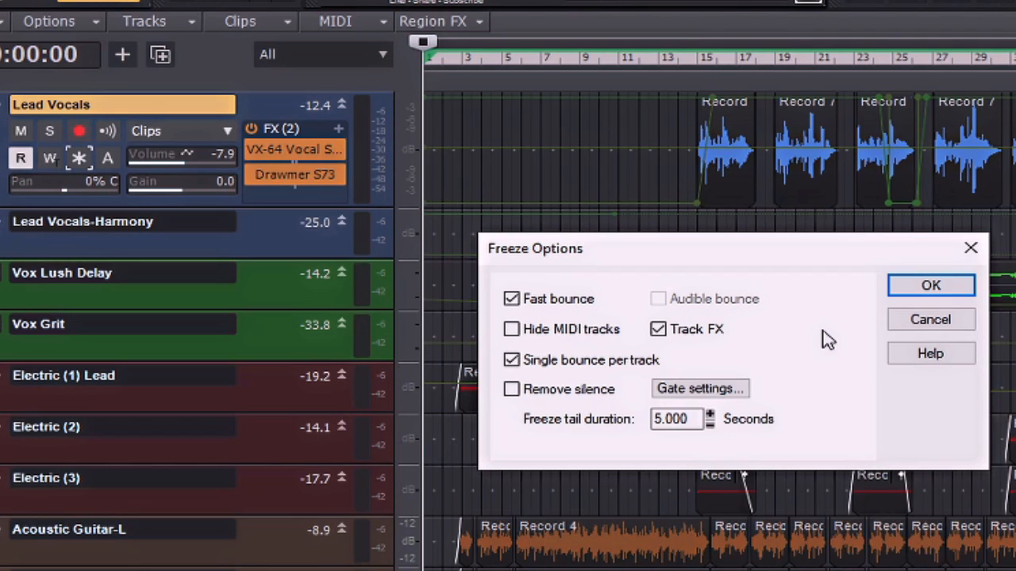
mouse_move(871, 355)
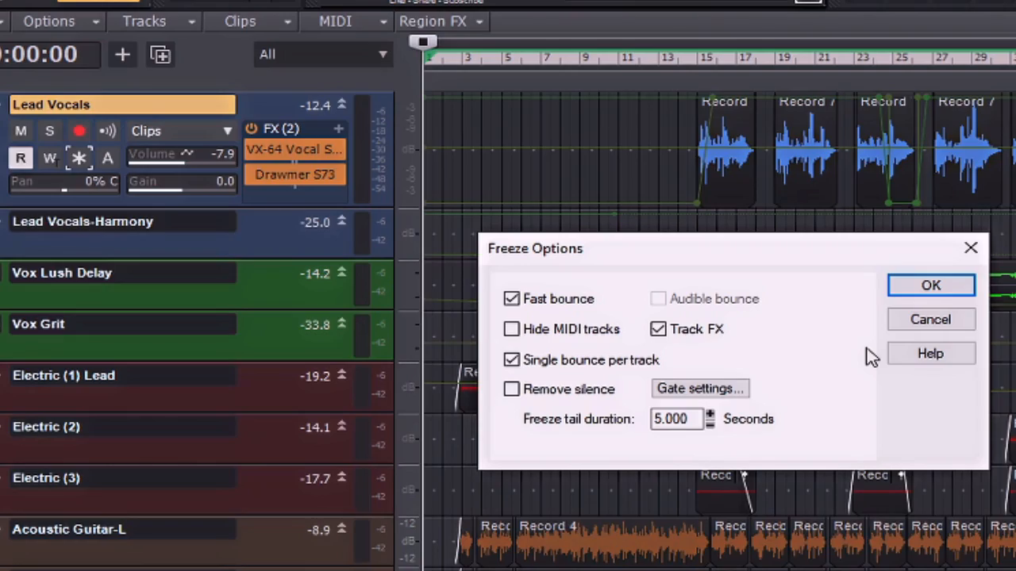
Confirm the Freeze Options to freeze Lead Vocals, then view the Audio Data preferences.
left_click(930, 285)
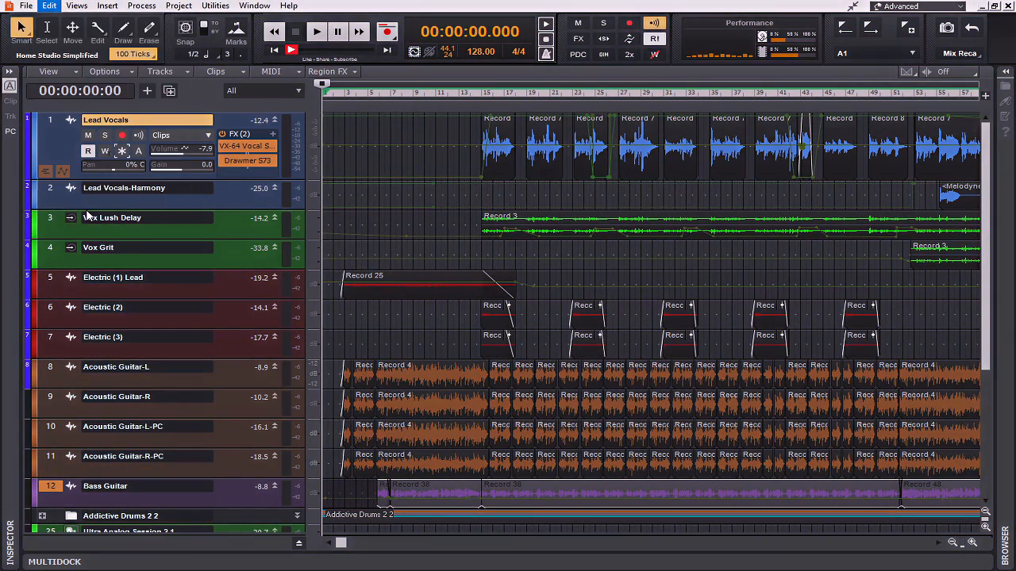
left_click(47, 6)
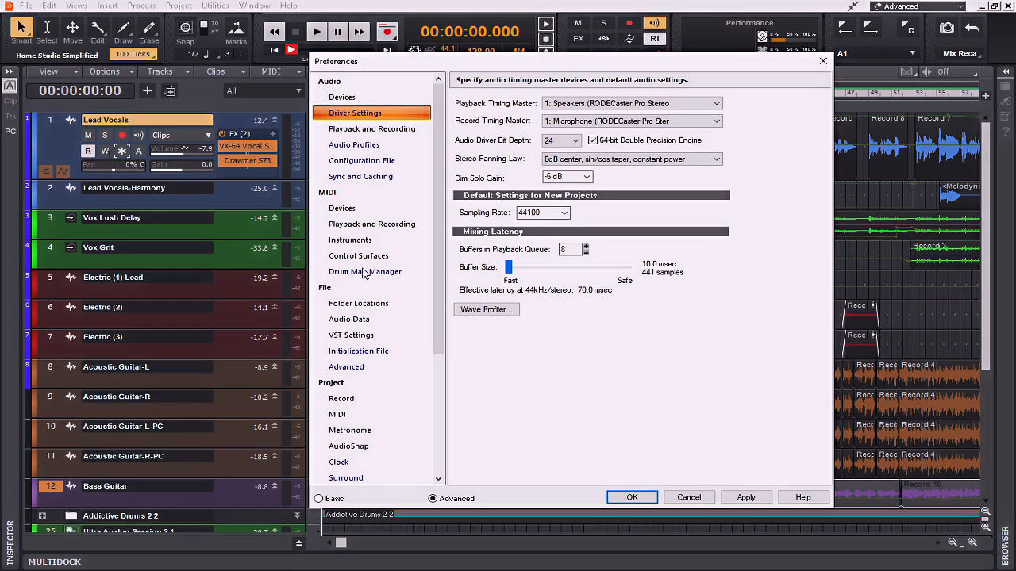
left_click(350, 319)
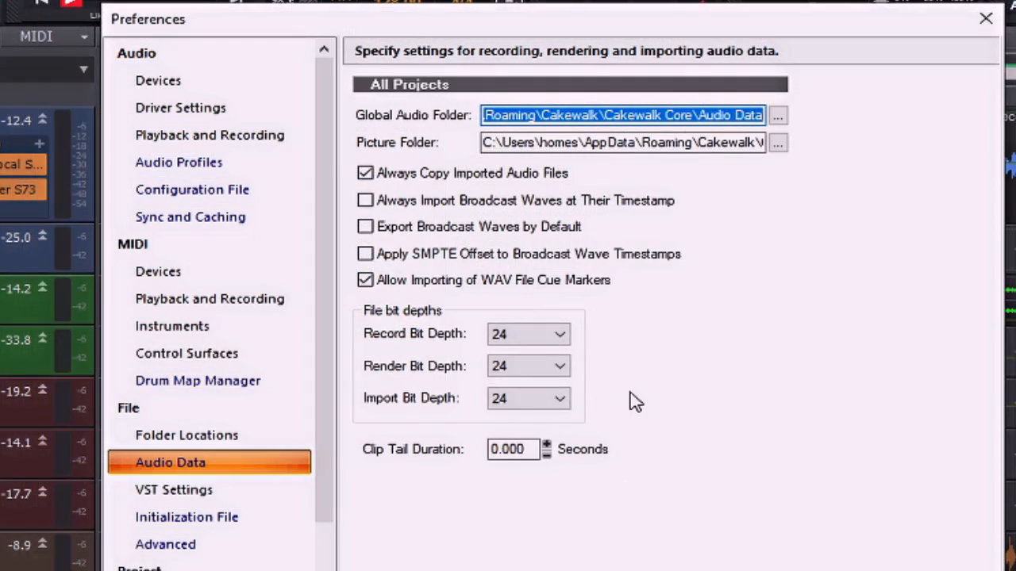
mouse_move(604, 389)
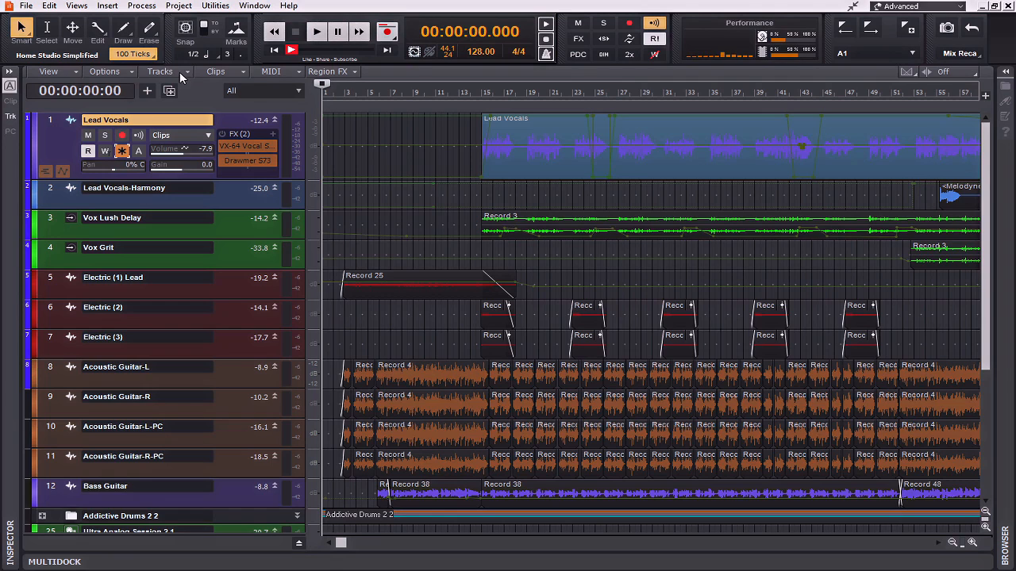
Use Track Manager's Frozen toggle to hide frozen tracks, leaving Lead Vocals and the buses.
left_click(158, 71)
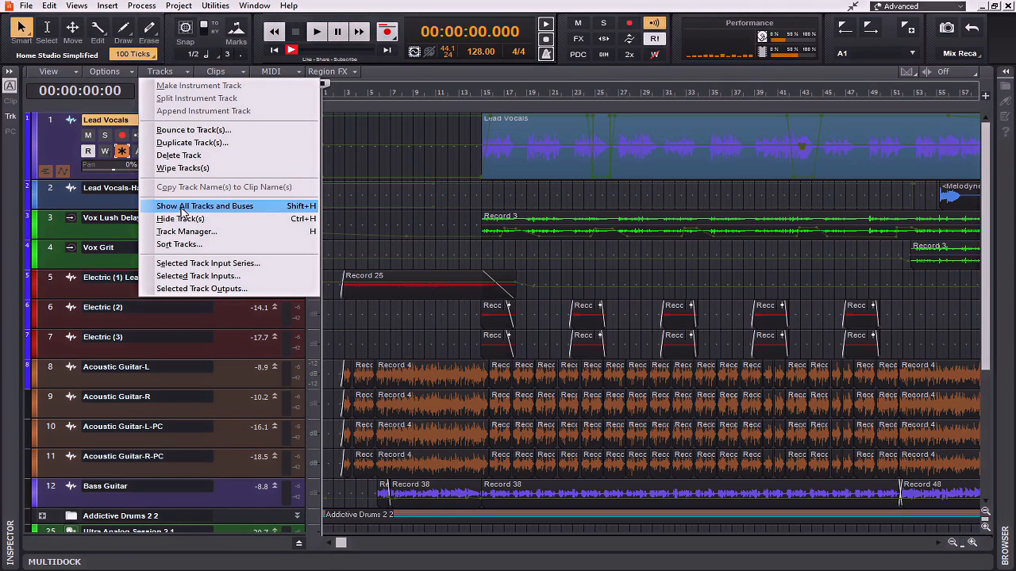
left_click(187, 232)
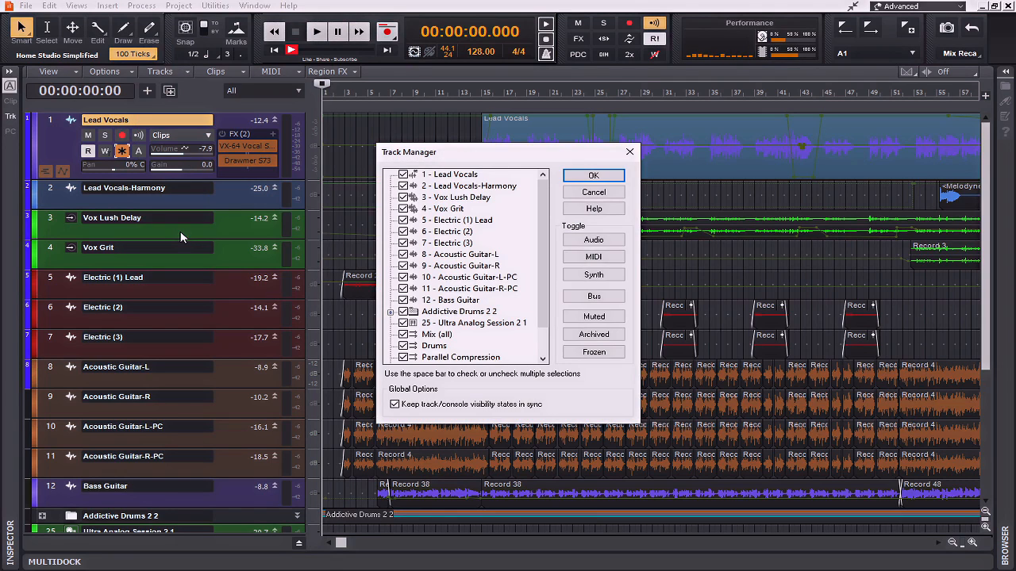
mouse_move(586, 372)
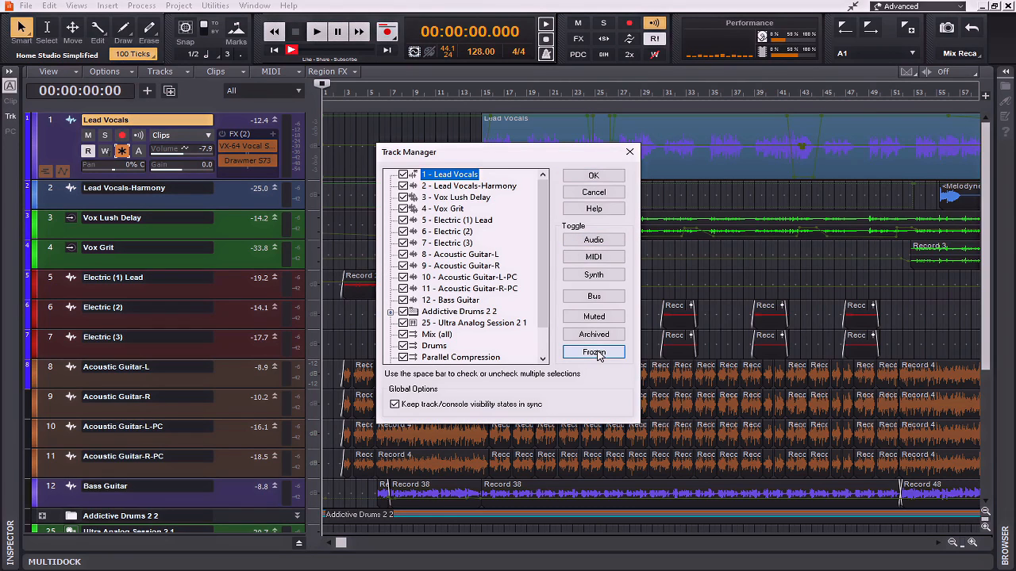
left_click(593, 353)
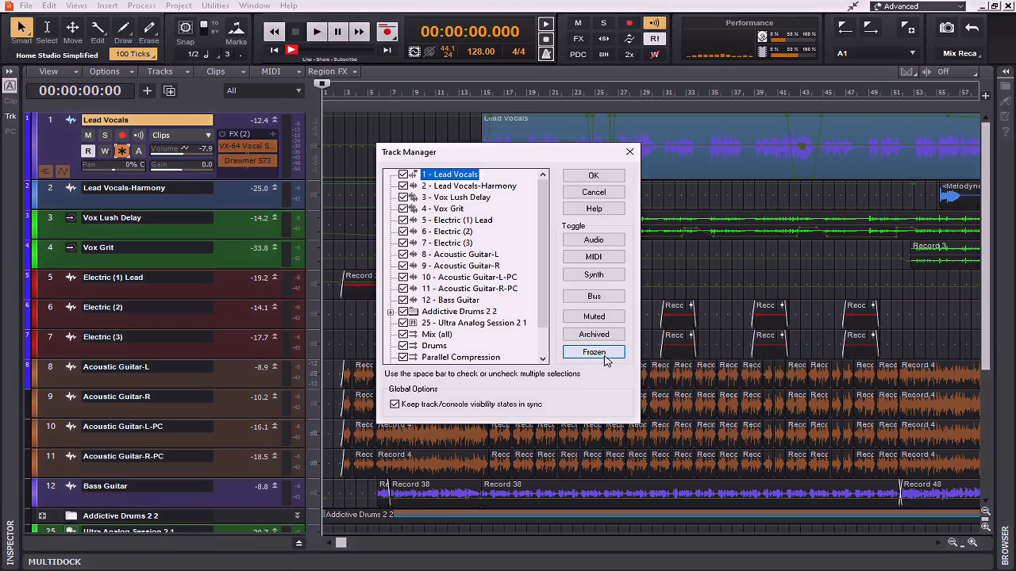
left_click(593, 175)
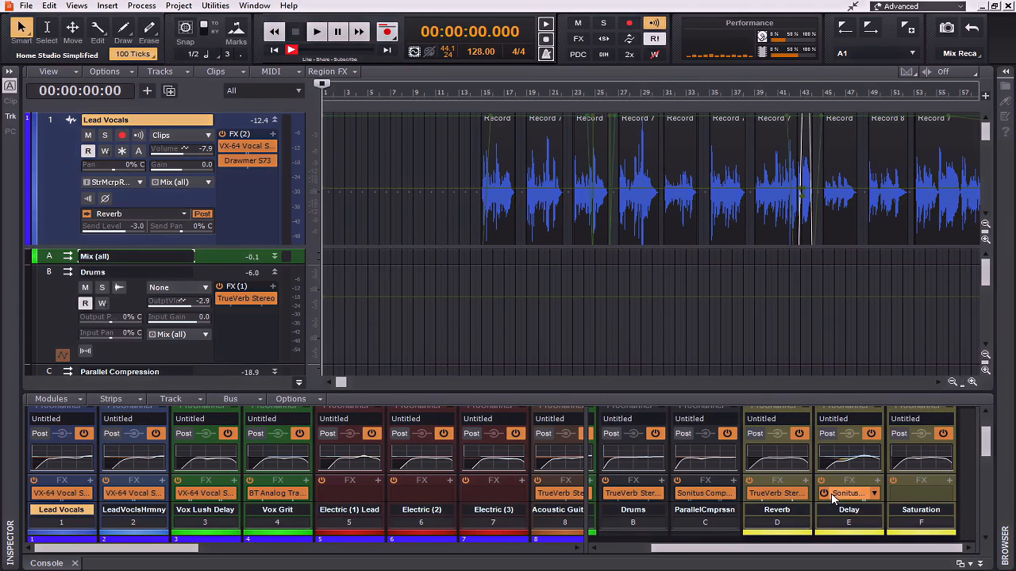
Show the Reassign Send bus list for the Lead Vocals Reverb send.
left_click(776, 509)
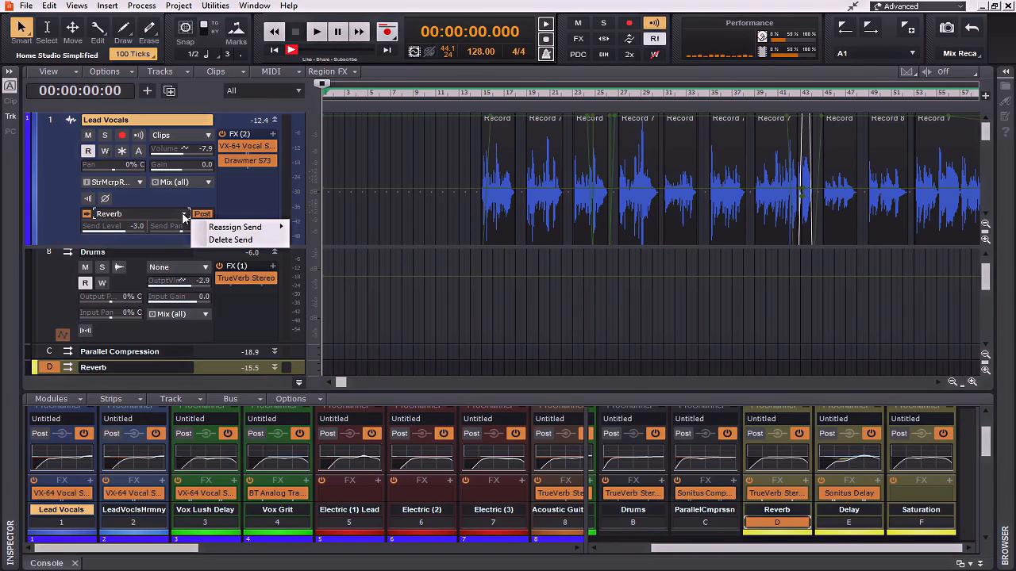
left_click(235, 227)
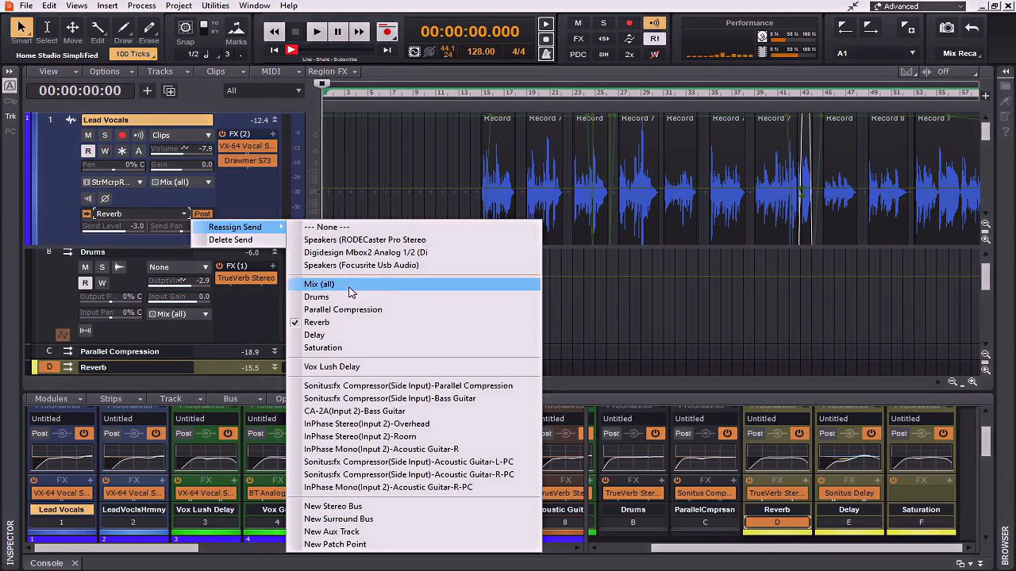